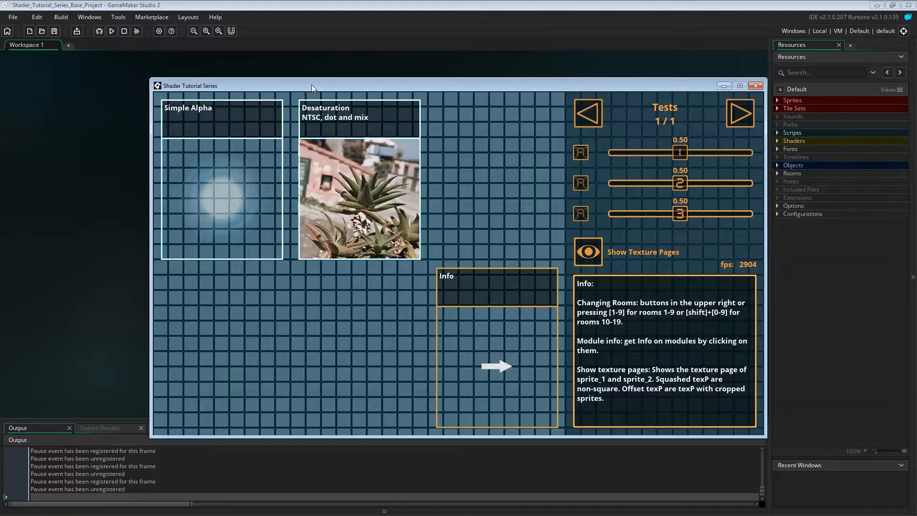
pyautogui.moveTo(317, 270)
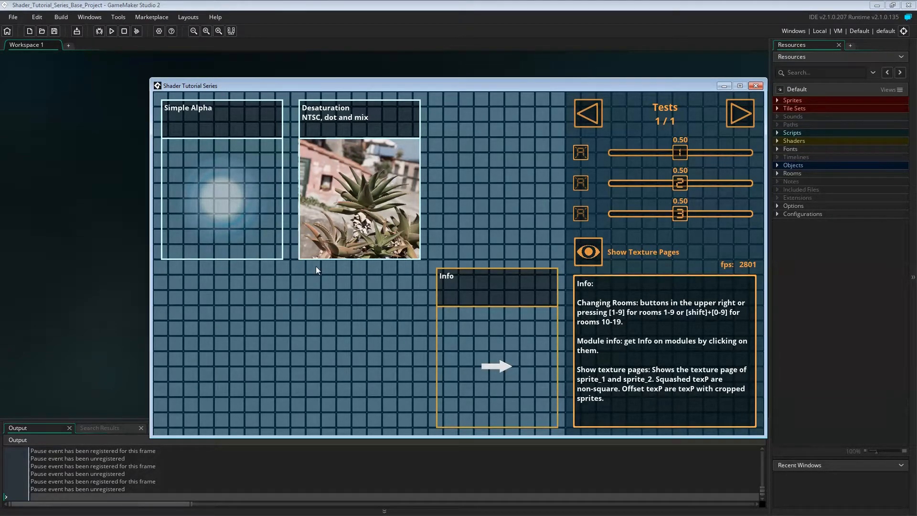
# Show the Simple Alpha module's info in the running shader demo.
pyautogui.click(221, 197)
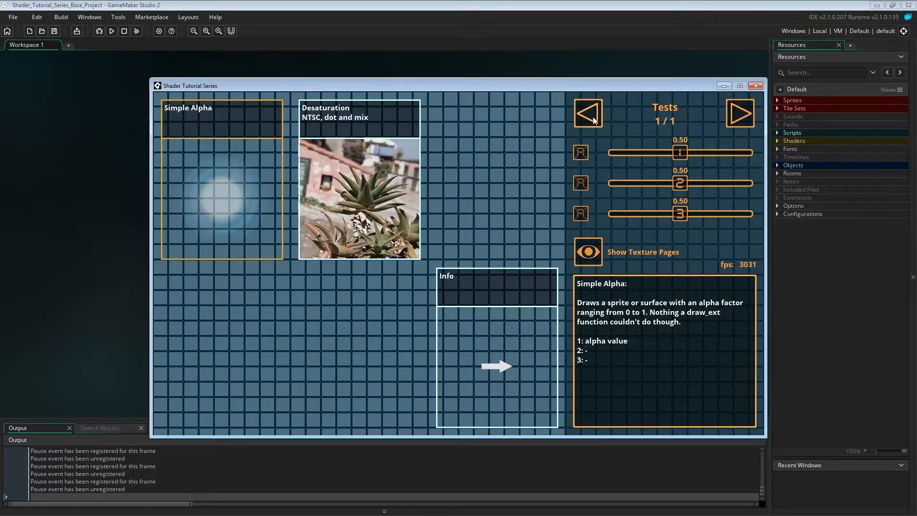
pyautogui.moveTo(706, 121)
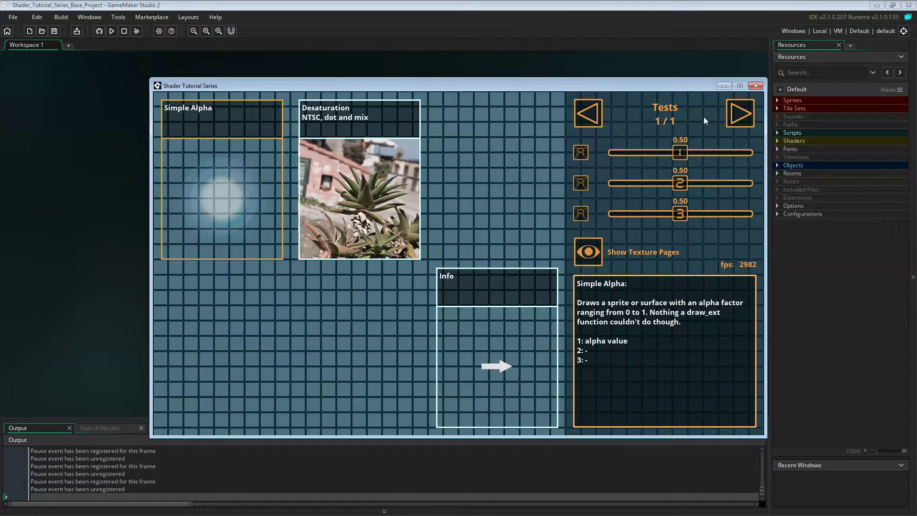
pyautogui.moveTo(679, 127)
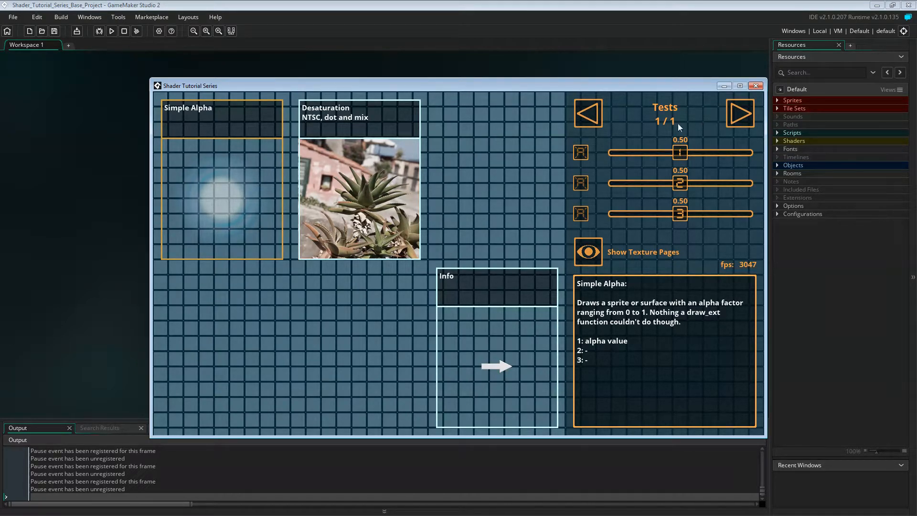
pyautogui.moveTo(674, 199)
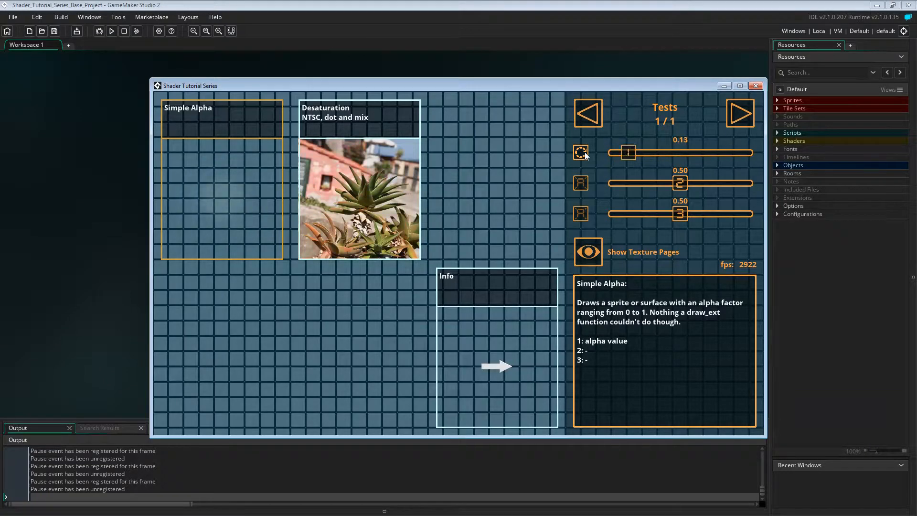
# Toggle the texture pages overlay, revisit the Simple Alpha info, then close the demo window.
pyautogui.click(587, 252)
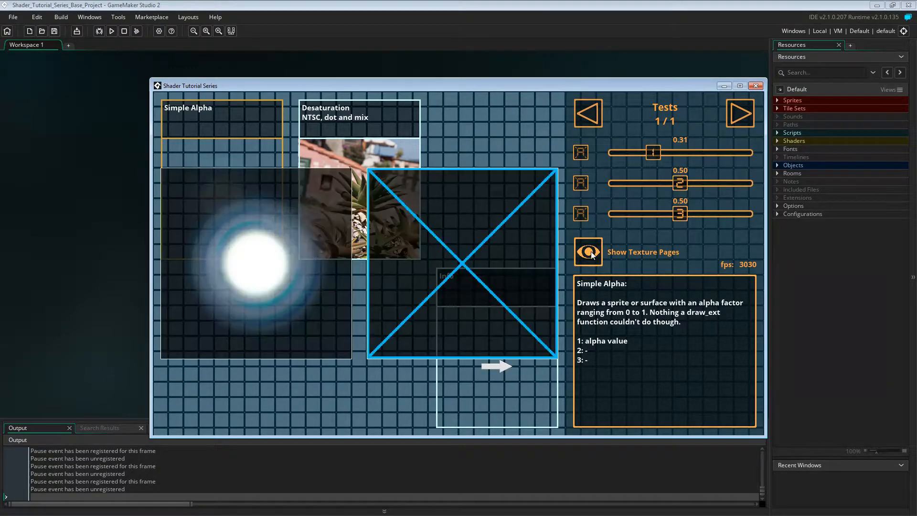
pyautogui.click(588, 251)
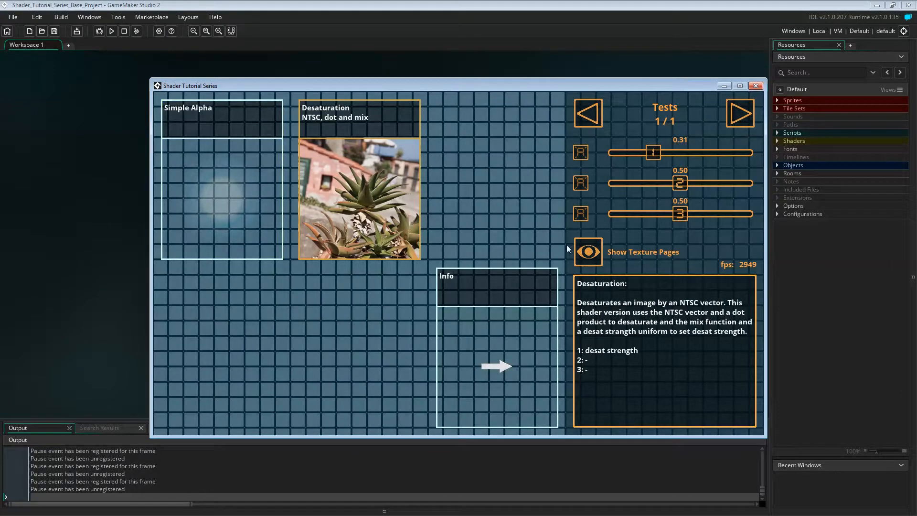
pyautogui.click(588, 252)
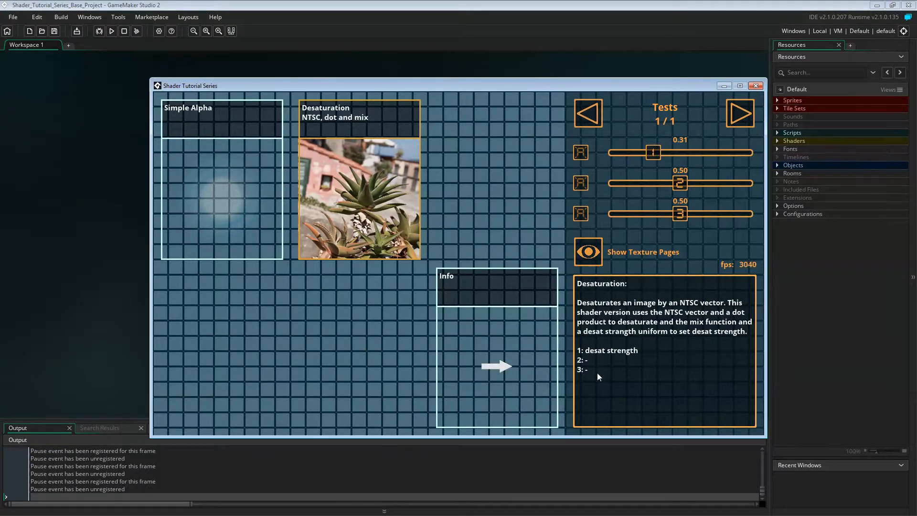
pyautogui.click(220, 204)
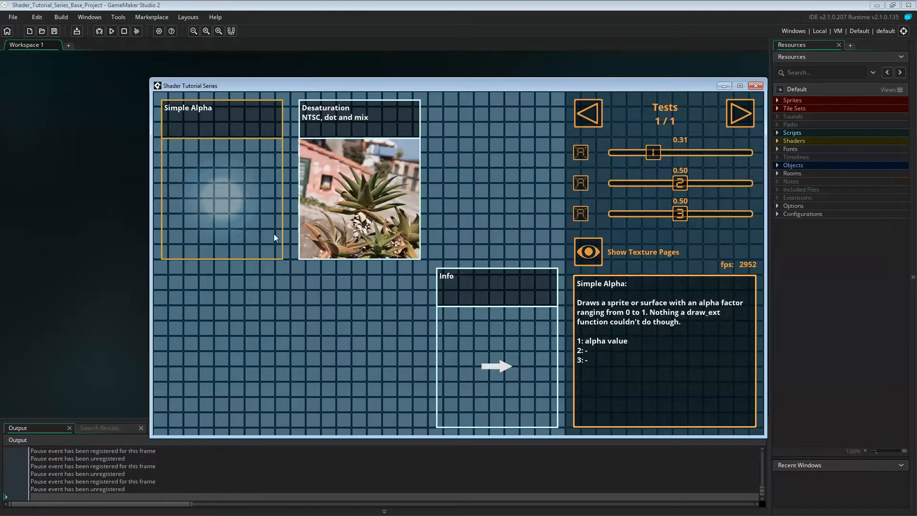
pyautogui.moveTo(656, 380)
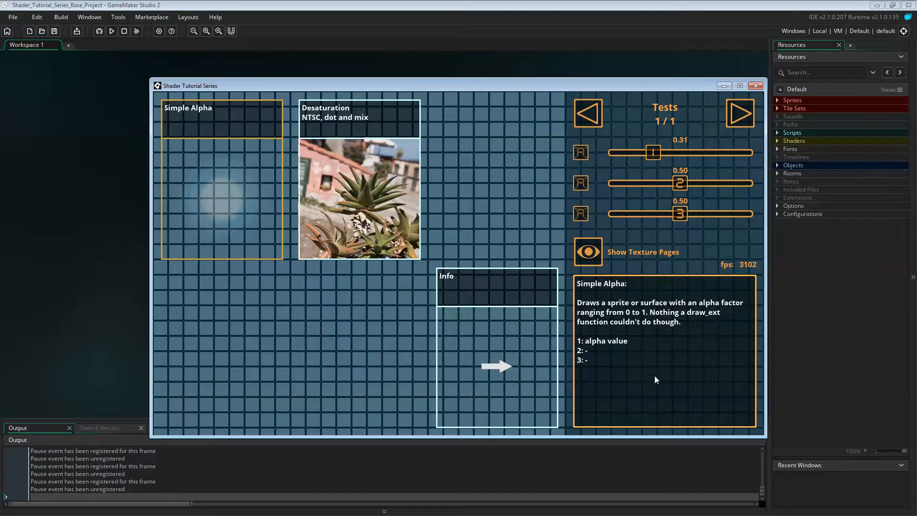
pyautogui.moveTo(651, 377)
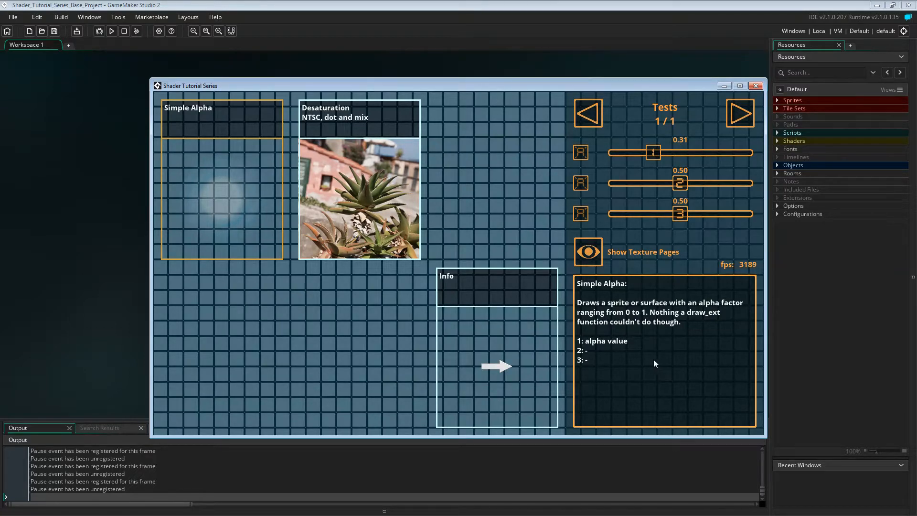
pyautogui.moveTo(652, 178)
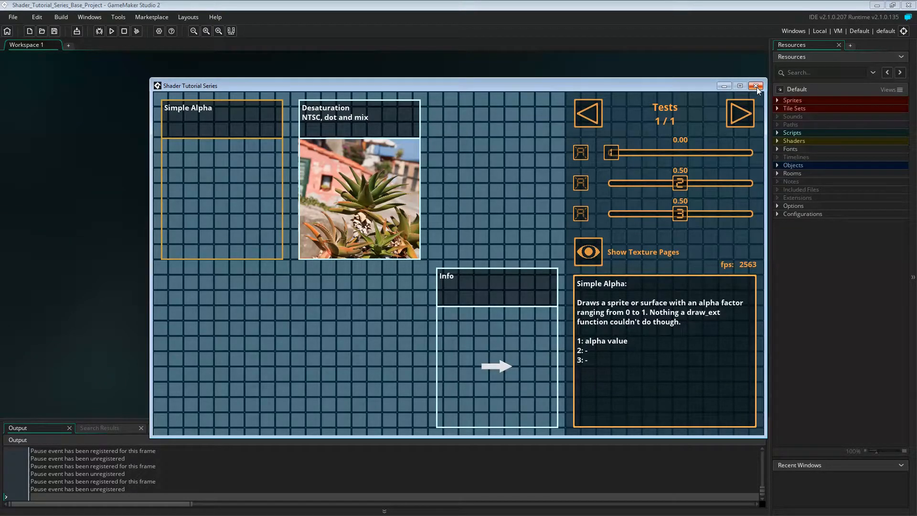
pyautogui.moveTo(756, 86)
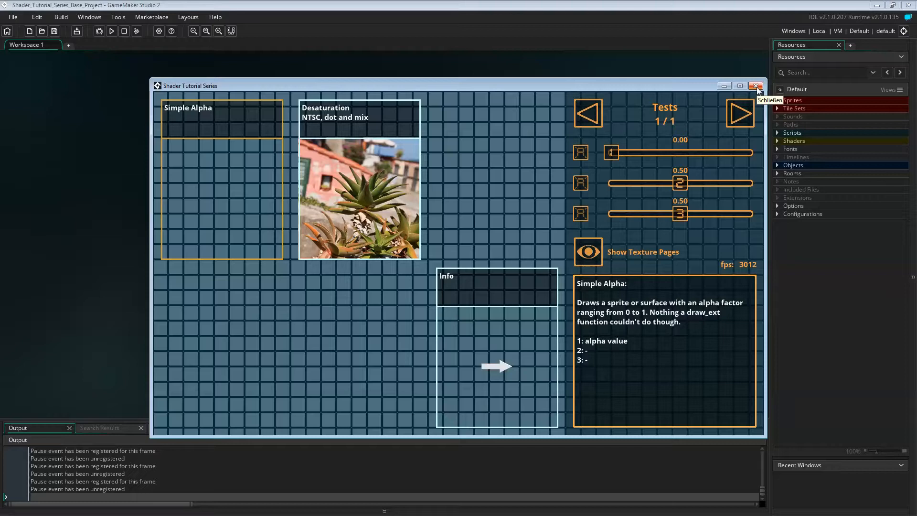
pyautogui.click(755, 85)
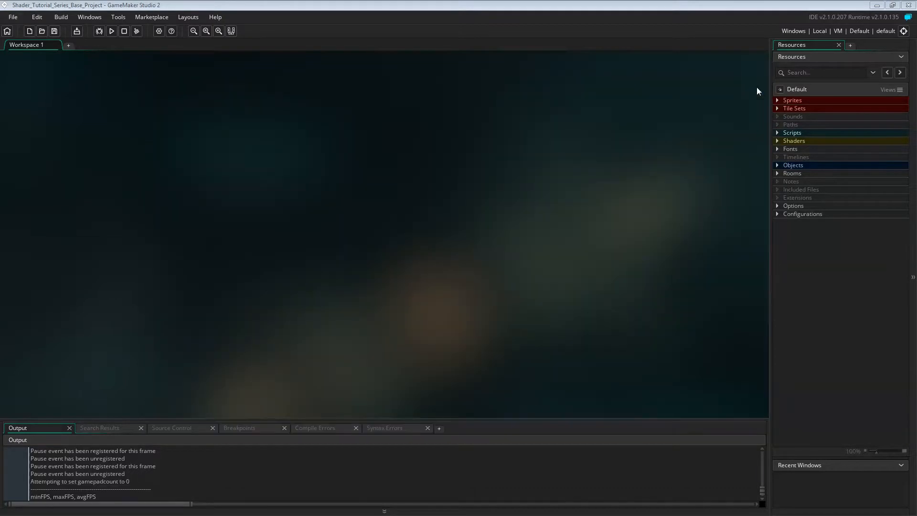
pyautogui.moveTo(778, 148)
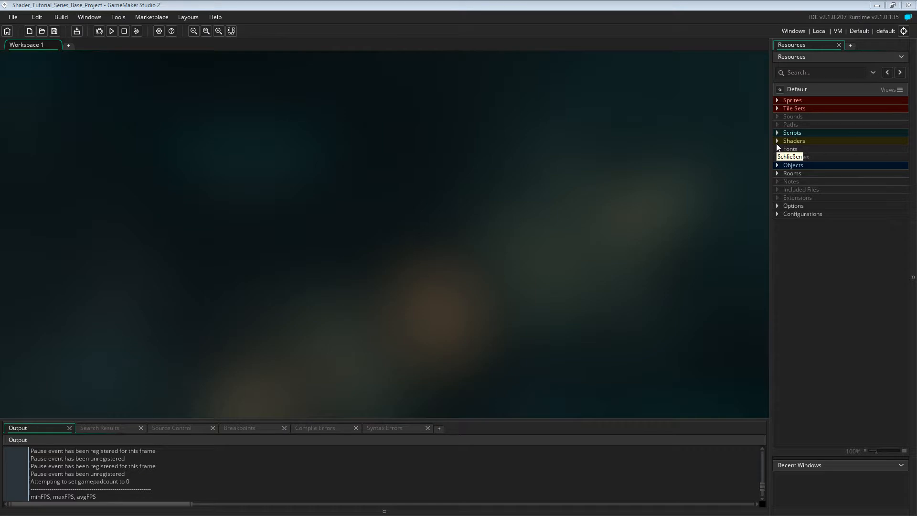
pyautogui.moveTo(790, 149)
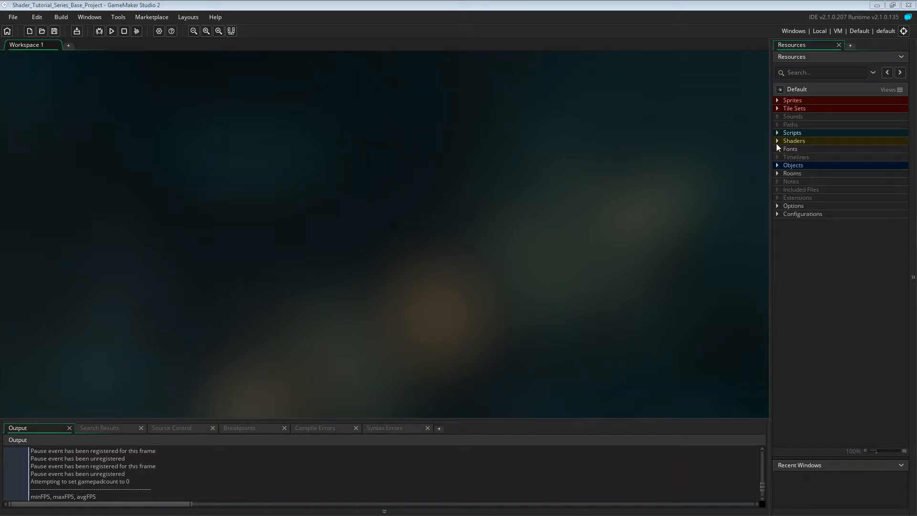
# Browse the Sprites, Scripts, Shaders and Rooms groups, selecting rm_template and rm_Tests.
pyautogui.click(778, 100)
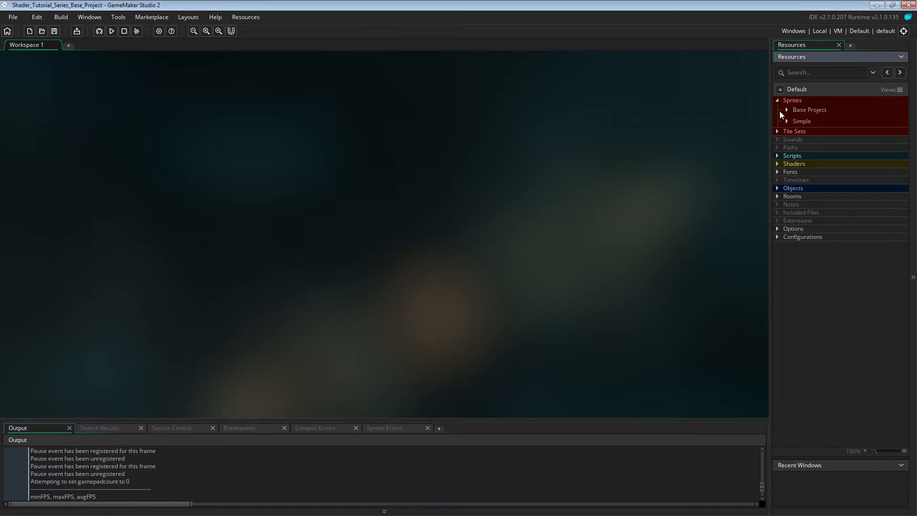
pyautogui.click(778, 100)
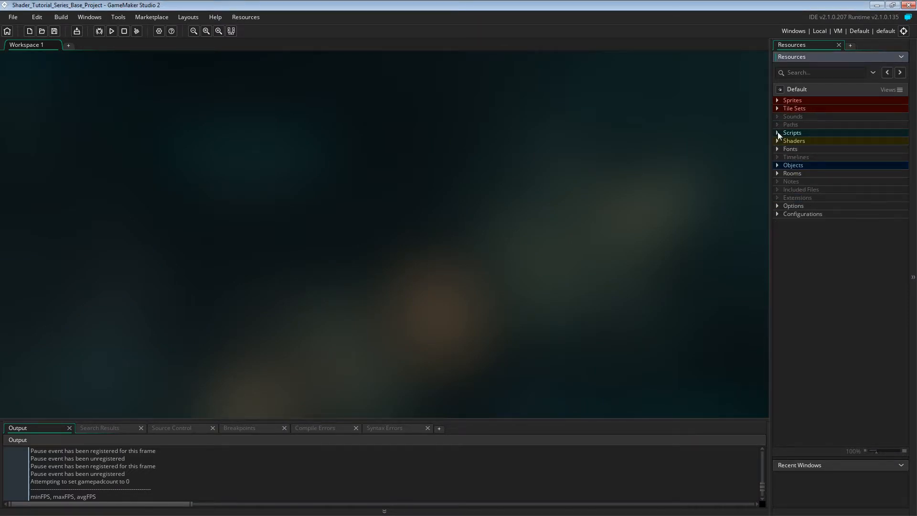
pyautogui.click(778, 133)
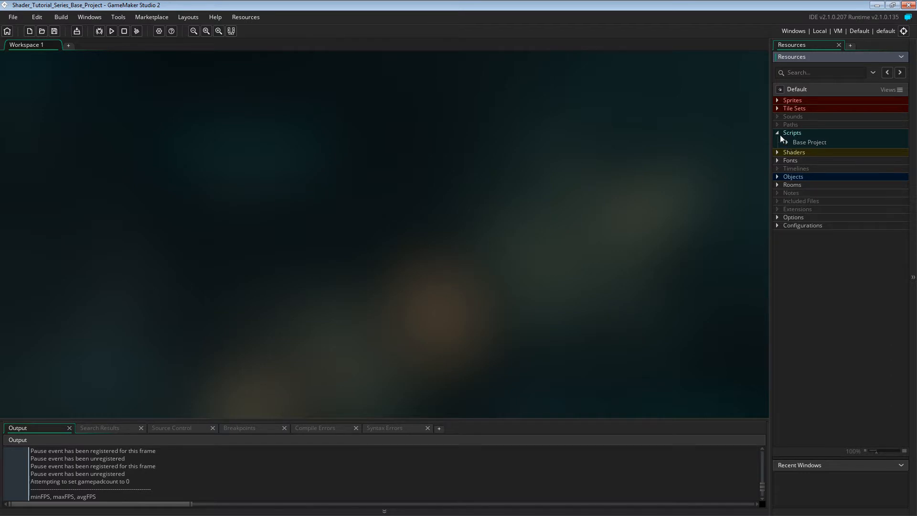
pyautogui.click(778, 151)
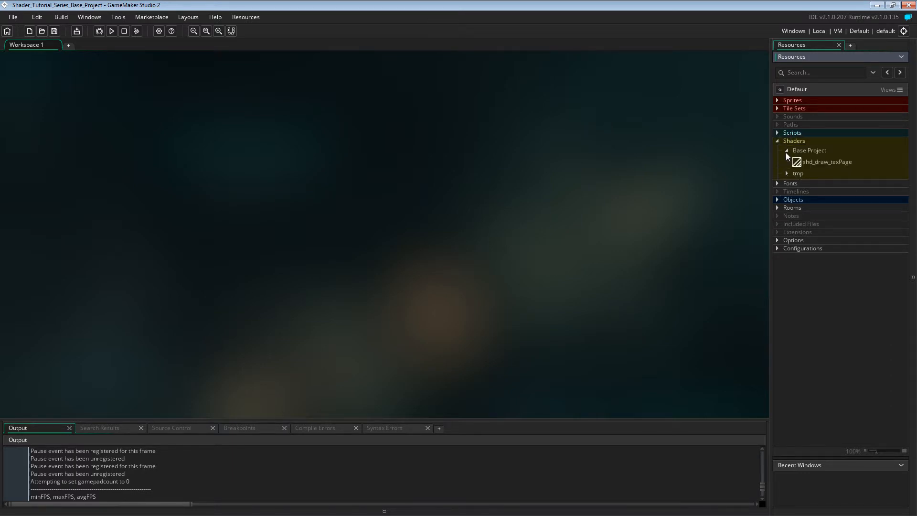
pyautogui.click(777, 140)
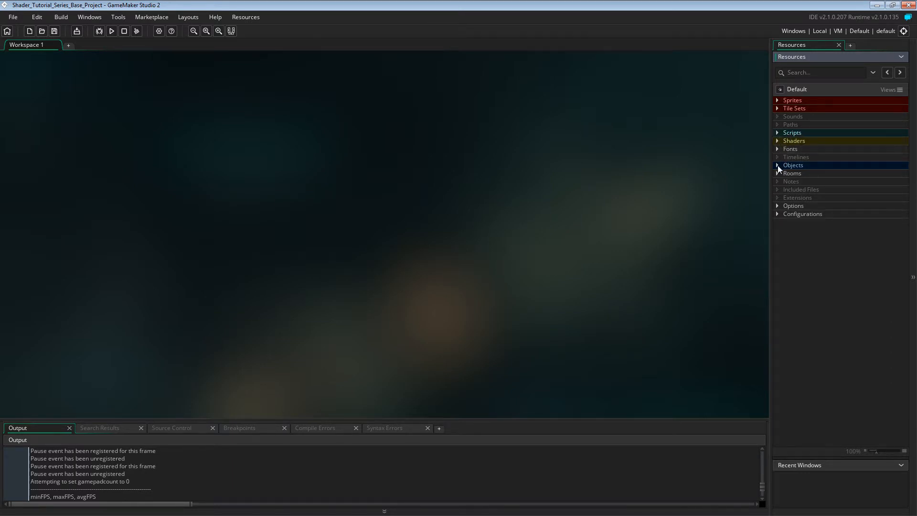
pyautogui.click(778, 173)
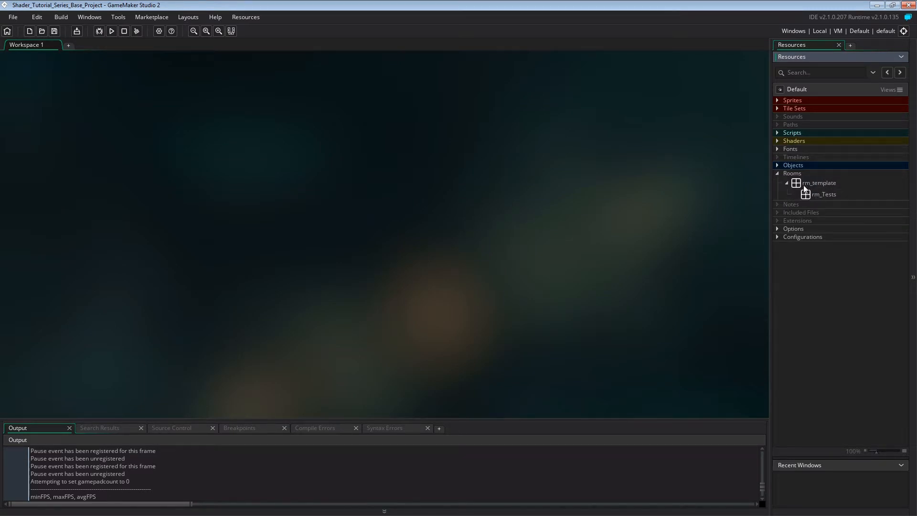
pyautogui.moveTo(791, 204)
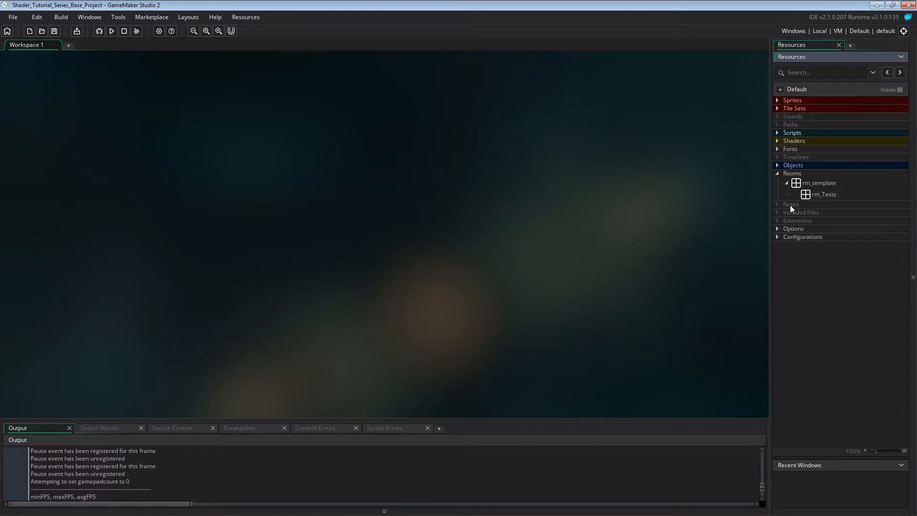
pyautogui.click(819, 182)
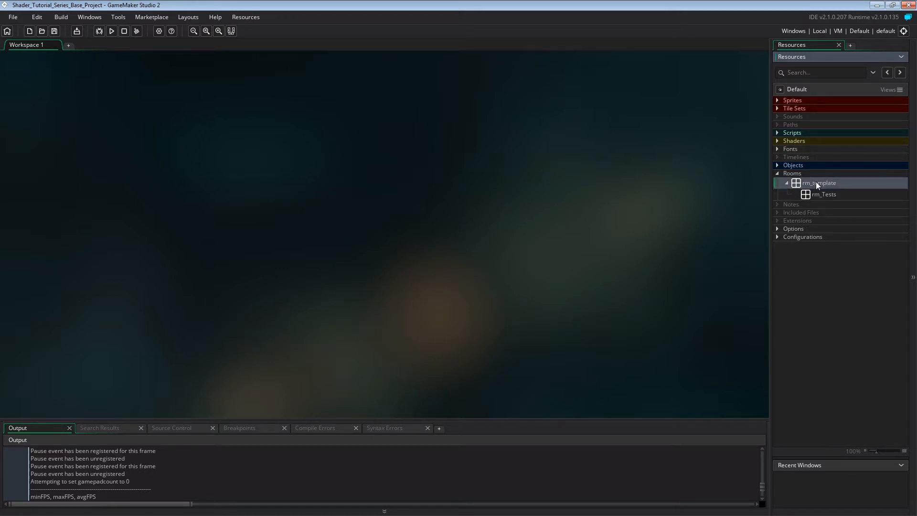
pyautogui.click(825, 194)
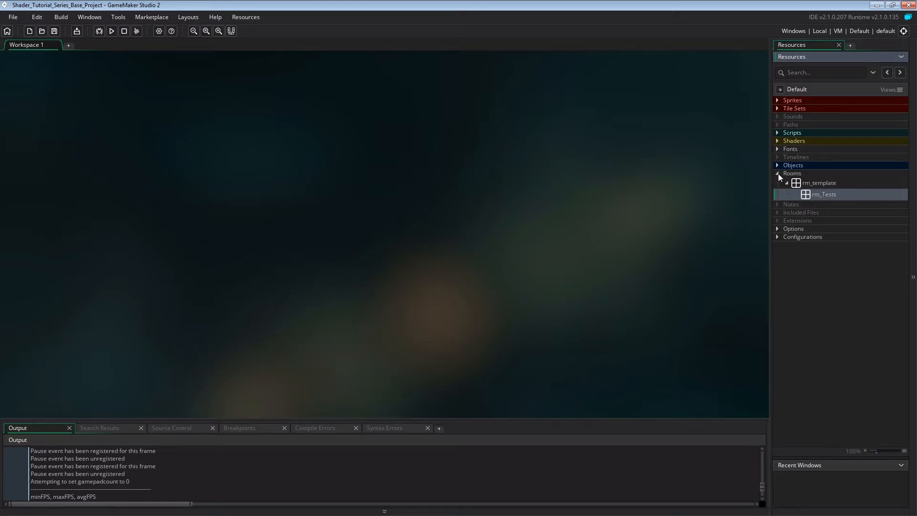
# Expand the Objects group and its Base Project folder, leaving the objects listed.
pyautogui.click(778, 165)
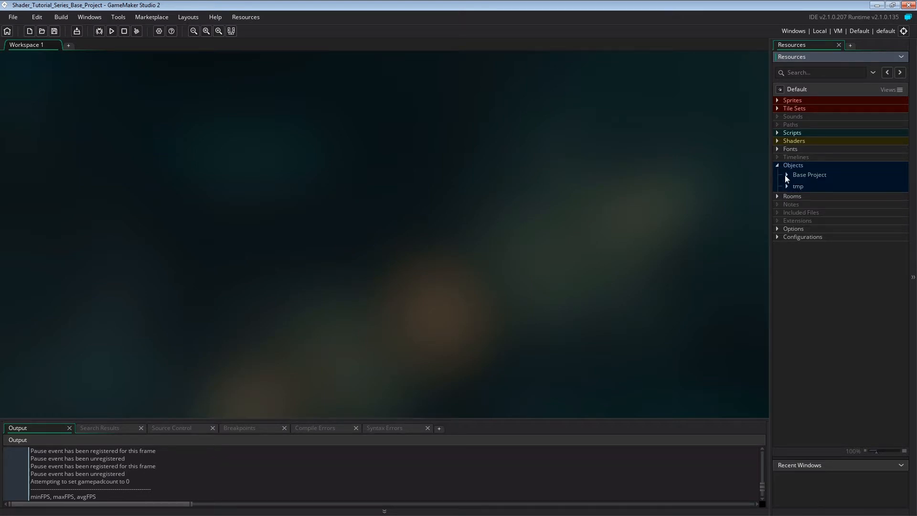
pyautogui.click(786, 174)
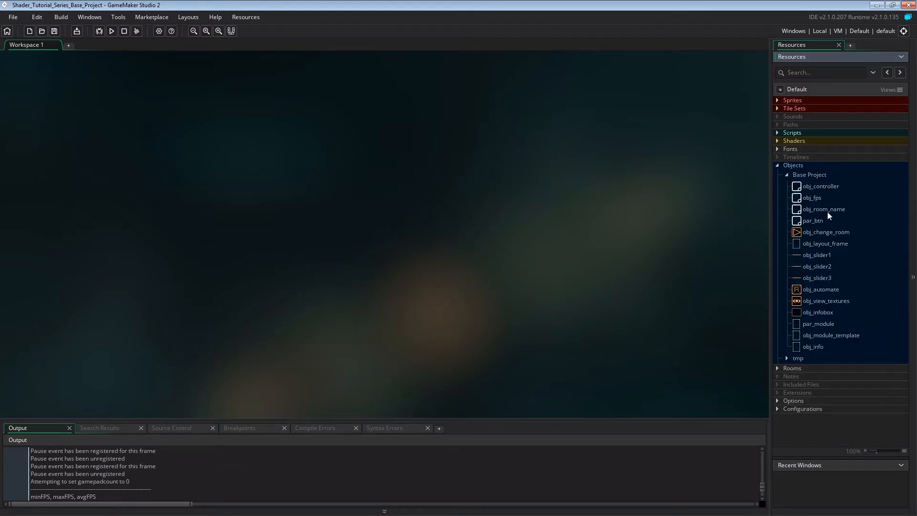
pyautogui.moveTo(846, 212)
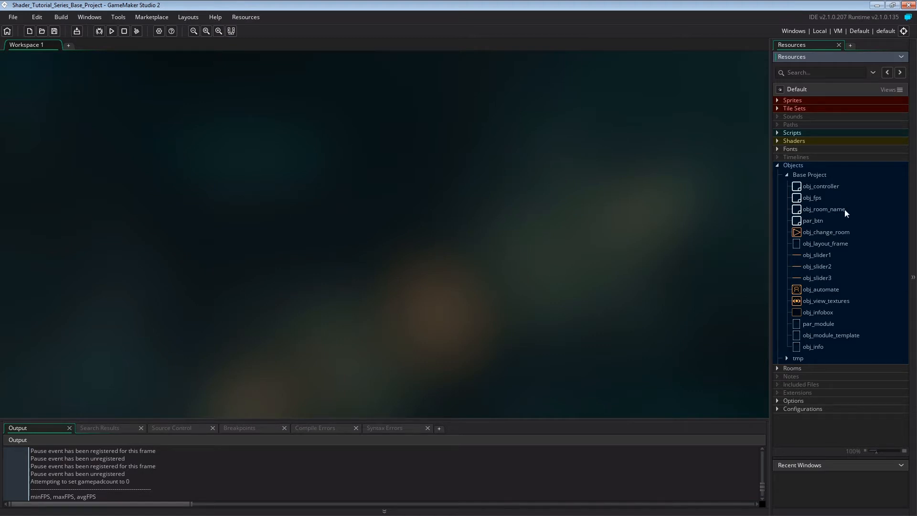
pyautogui.moveTo(778, 179)
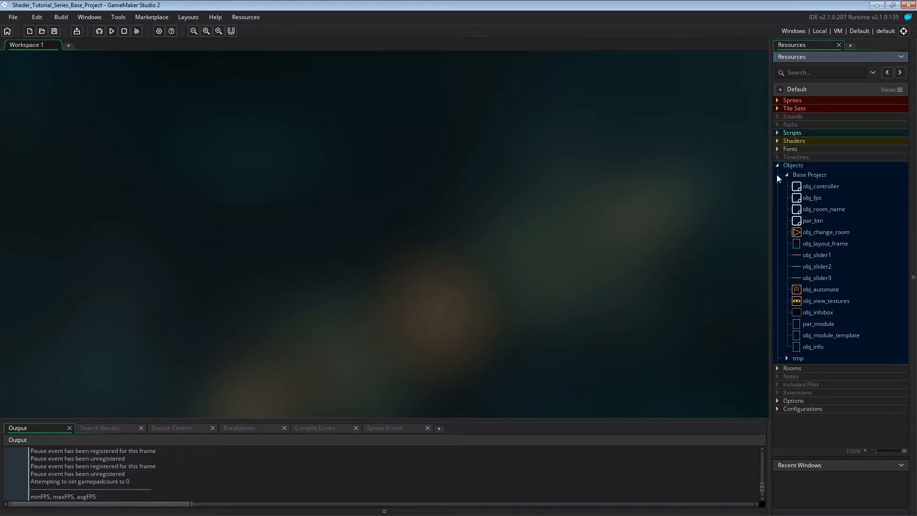
pyautogui.click(778, 166)
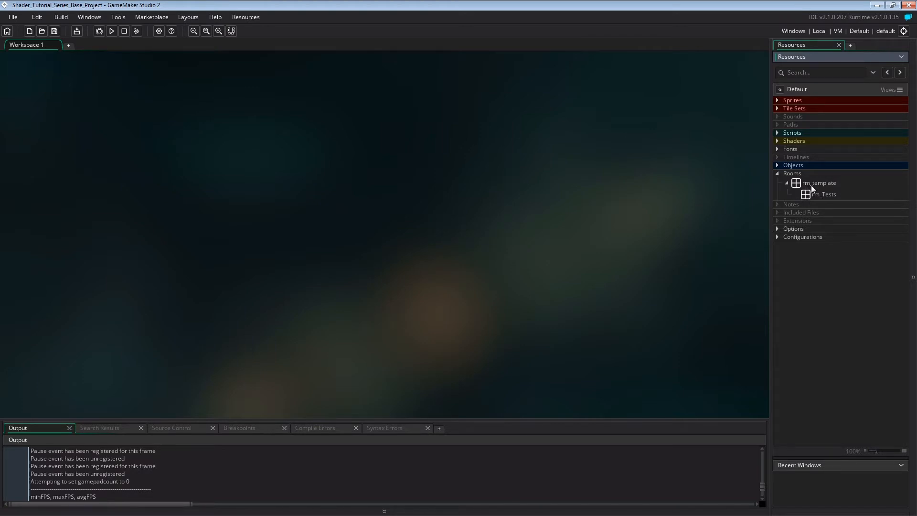
pyautogui.moveTo(839, 239)
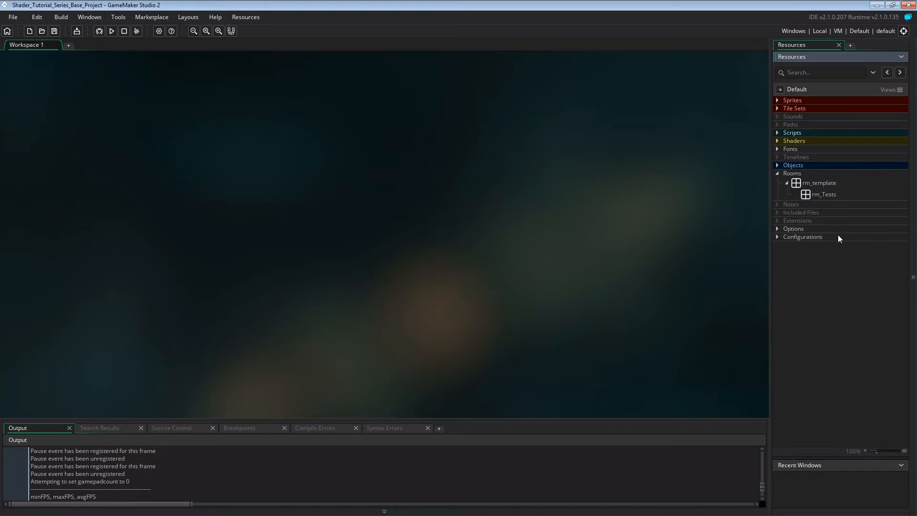
pyautogui.moveTo(829, 242)
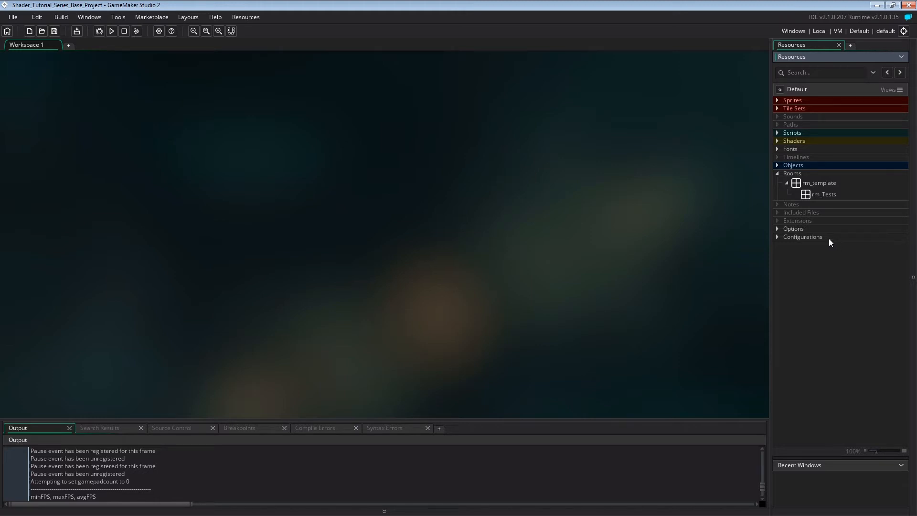
pyautogui.click(777, 173)
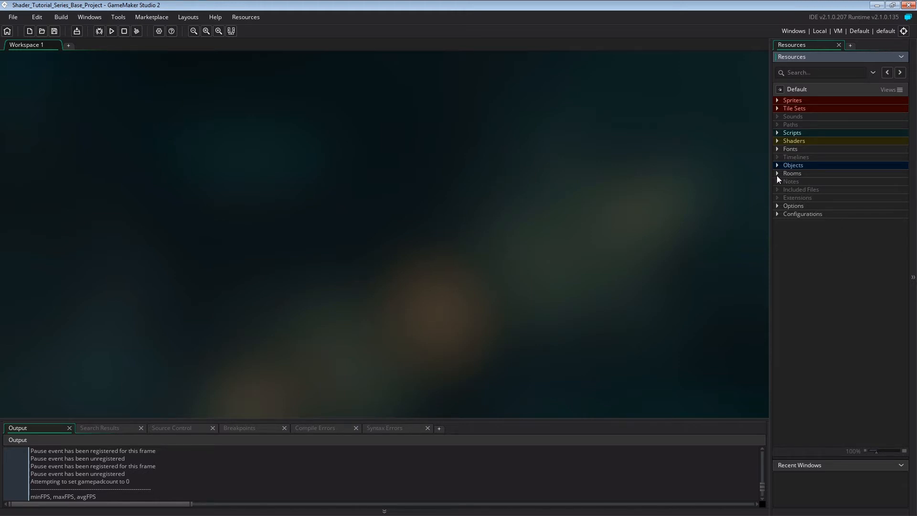
pyautogui.click(778, 165)
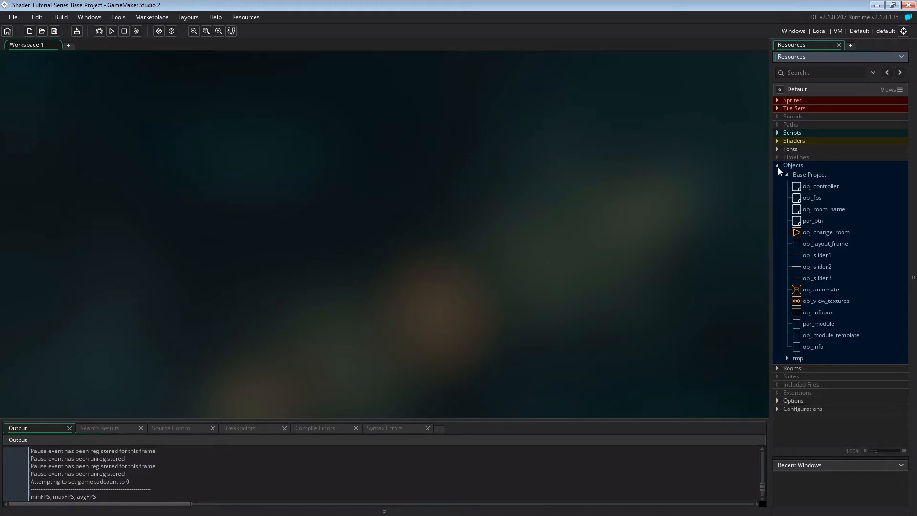
pyautogui.moveTo(812, 249)
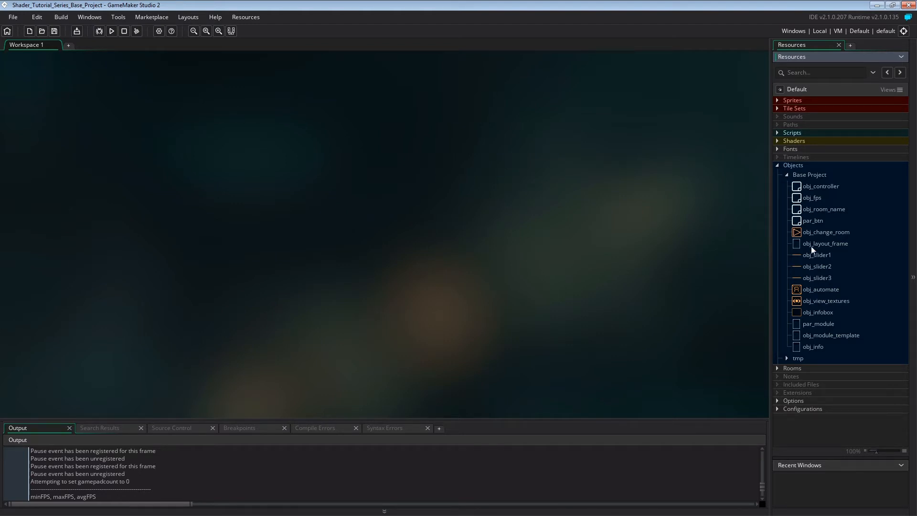
pyautogui.doubleClick(817, 254)
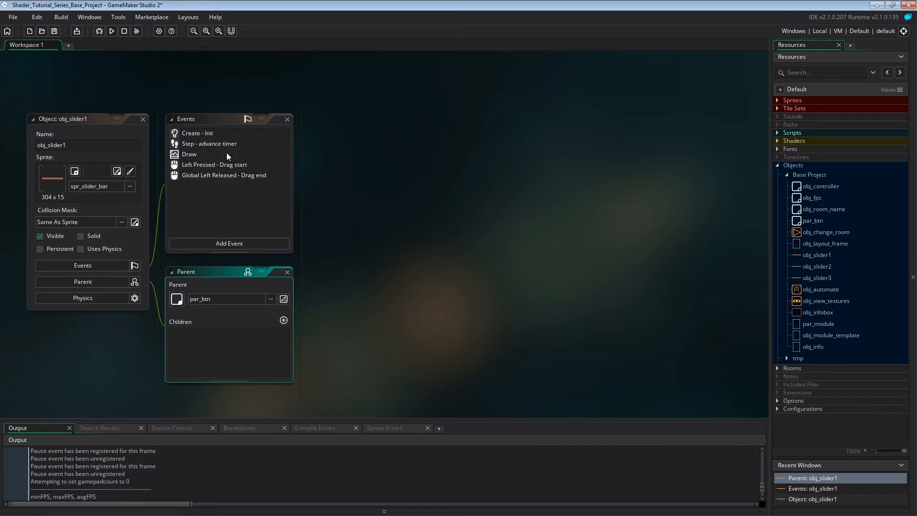
pyautogui.doubleClick(196, 133)
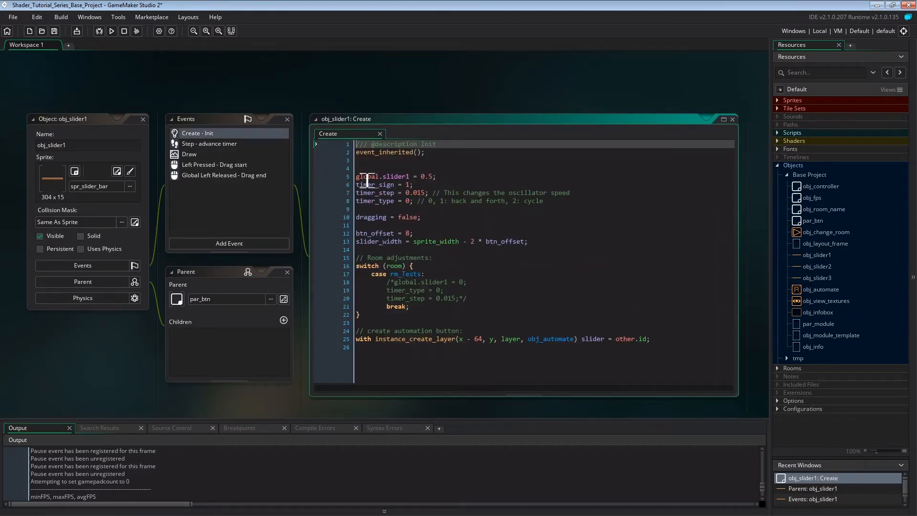
pyautogui.click(411, 184)
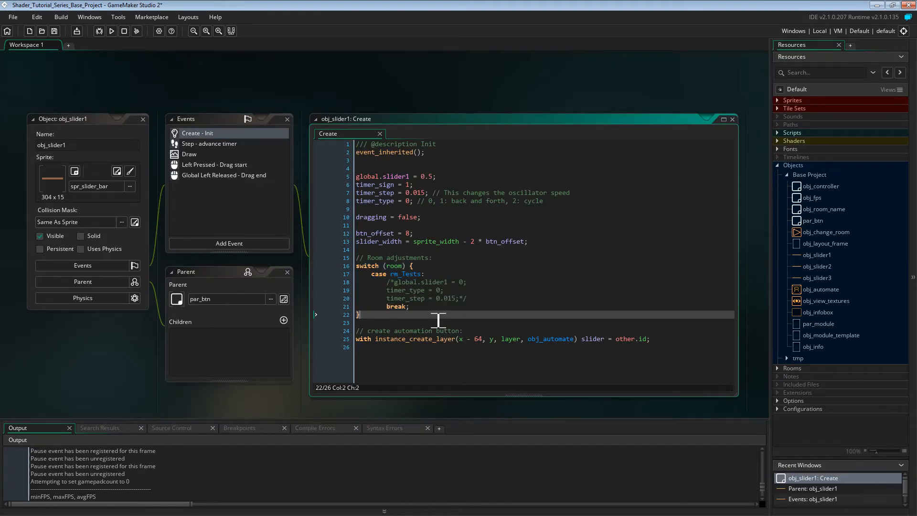
pyautogui.moveTo(390, 293)
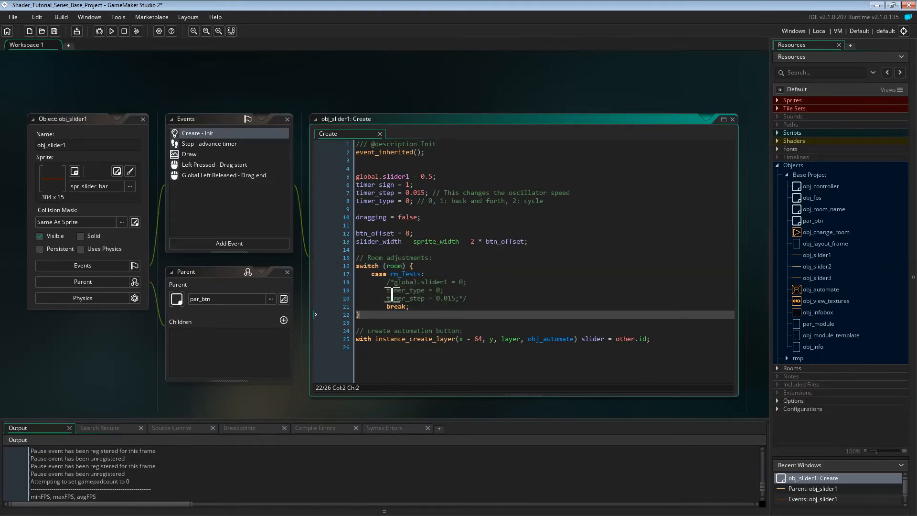
pyautogui.click(450, 298)
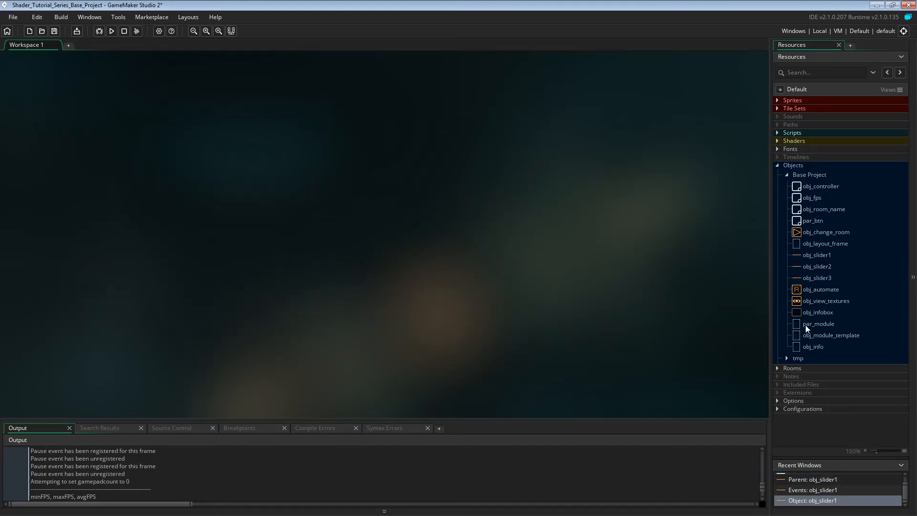
# Briefly open par_module, then open obj_module_template showing its Create and Draw event code.
pyautogui.doubleClick(819, 324)
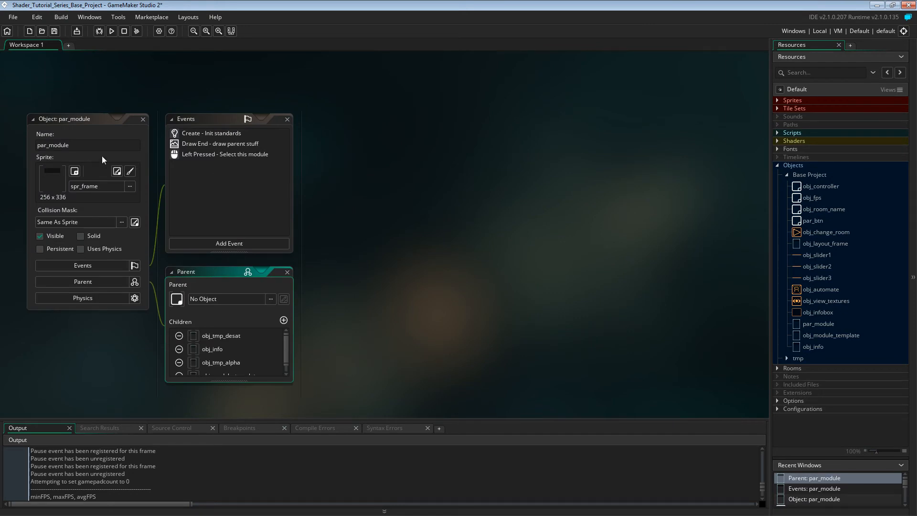
pyautogui.doubleClick(212, 133)
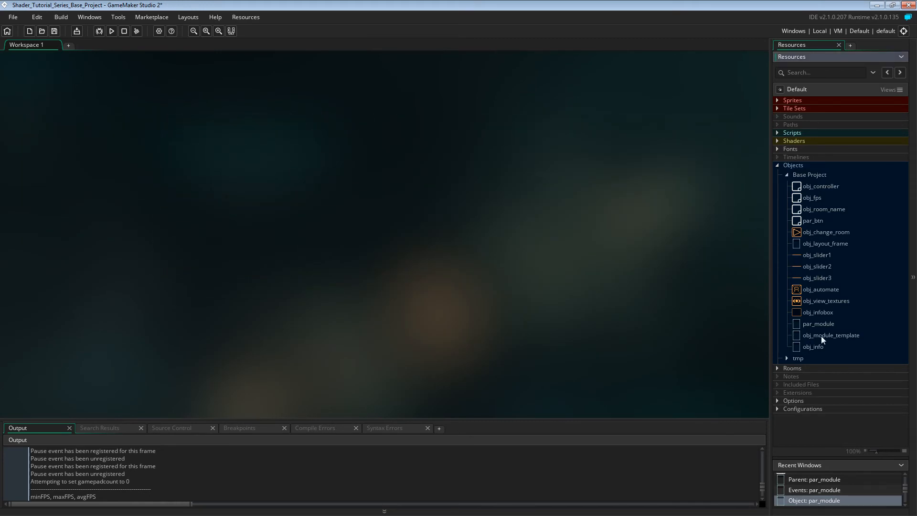
pyautogui.moveTo(820, 339)
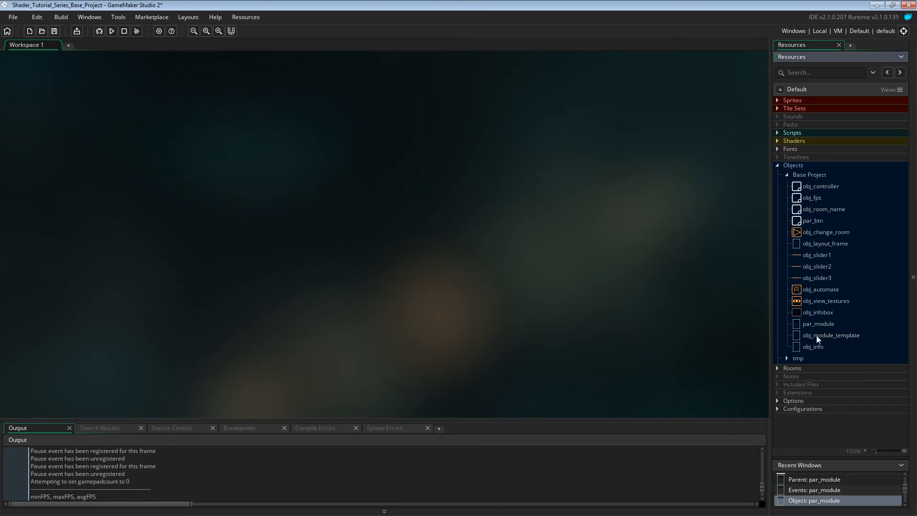
pyautogui.doubleClick(830, 336)
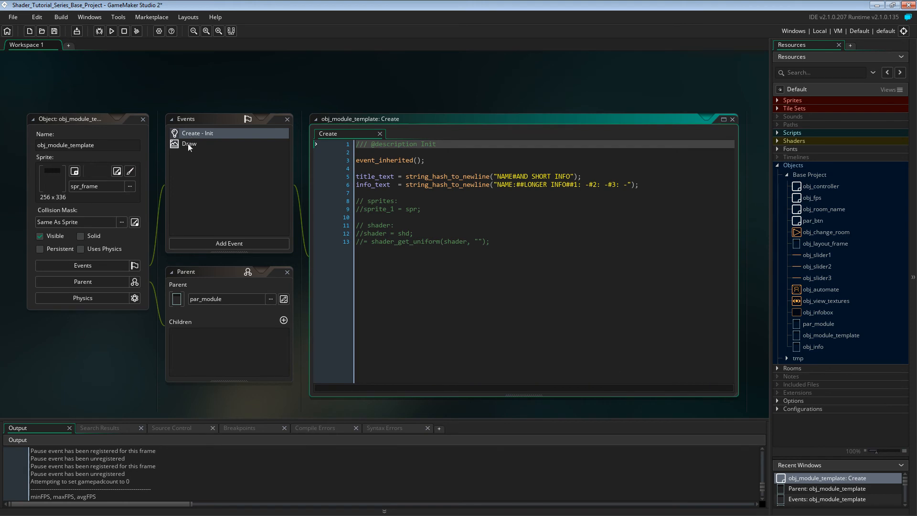
pyautogui.click(190, 143)
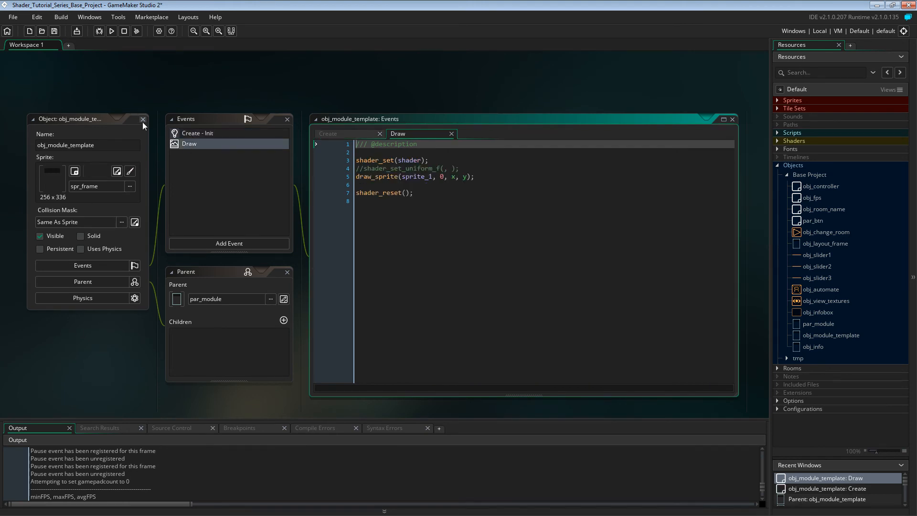